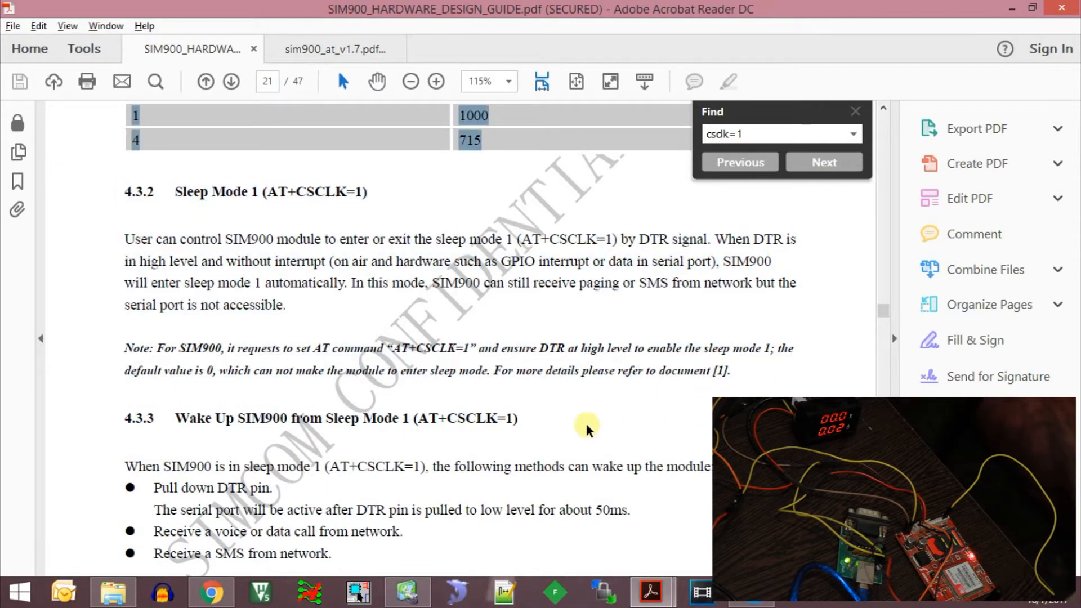
Scroll from section 4.3.2 to 4.3.3 on page 21, reading the Sleep Mode 1 wake-up methods
{"action": "scroll", "scroll_direction": "down", "scroll_amount": 3}
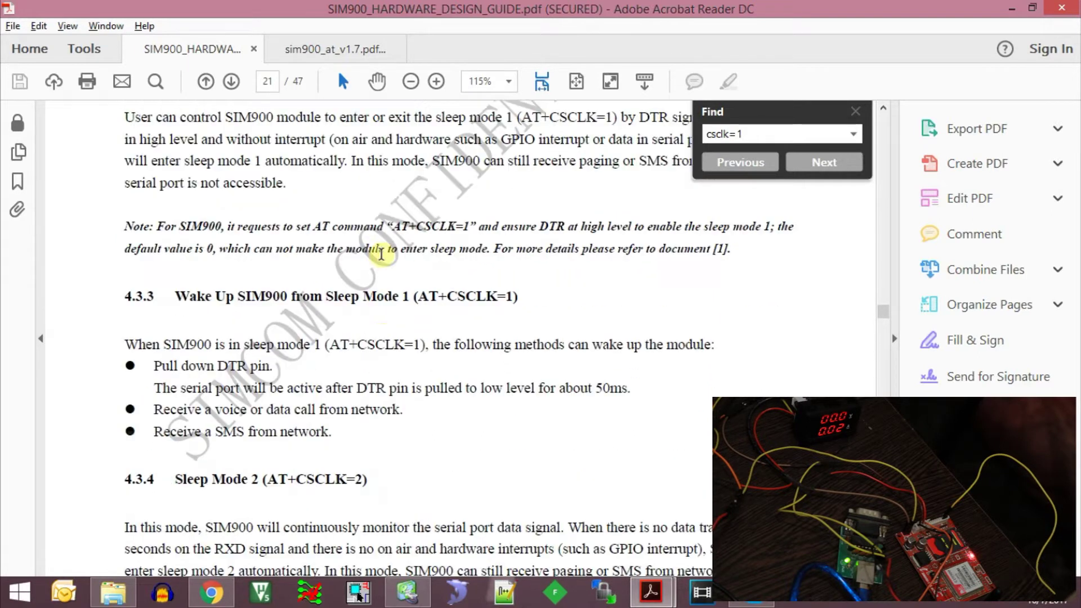
{"action": "scroll", "scroll_direction": "up", "scroll_amount": 3}
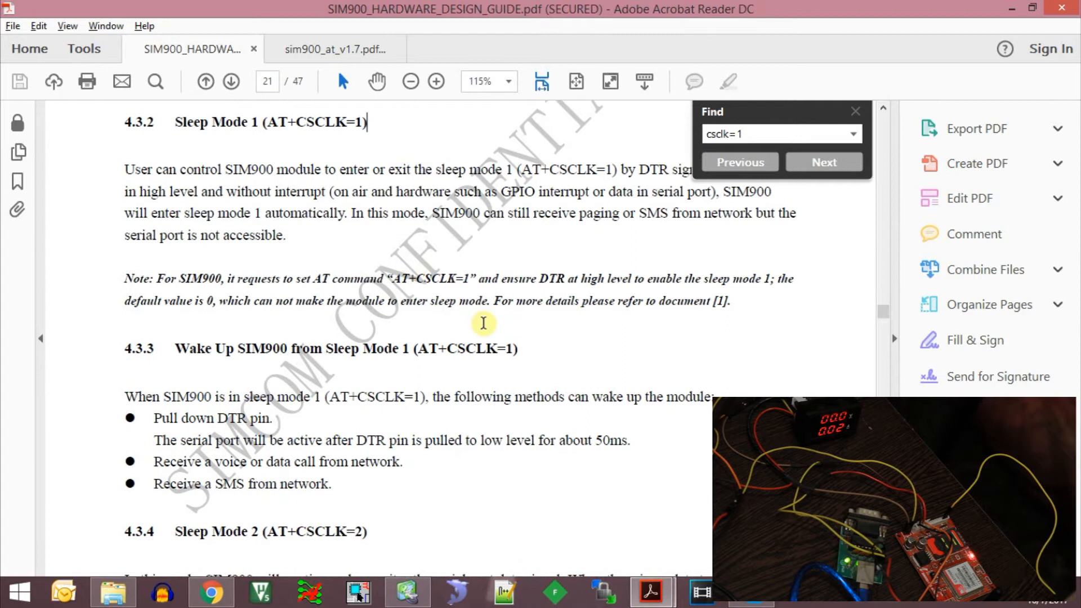
{"action": "scroll", "scroll_direction": "down", "scroll_amount": 3}
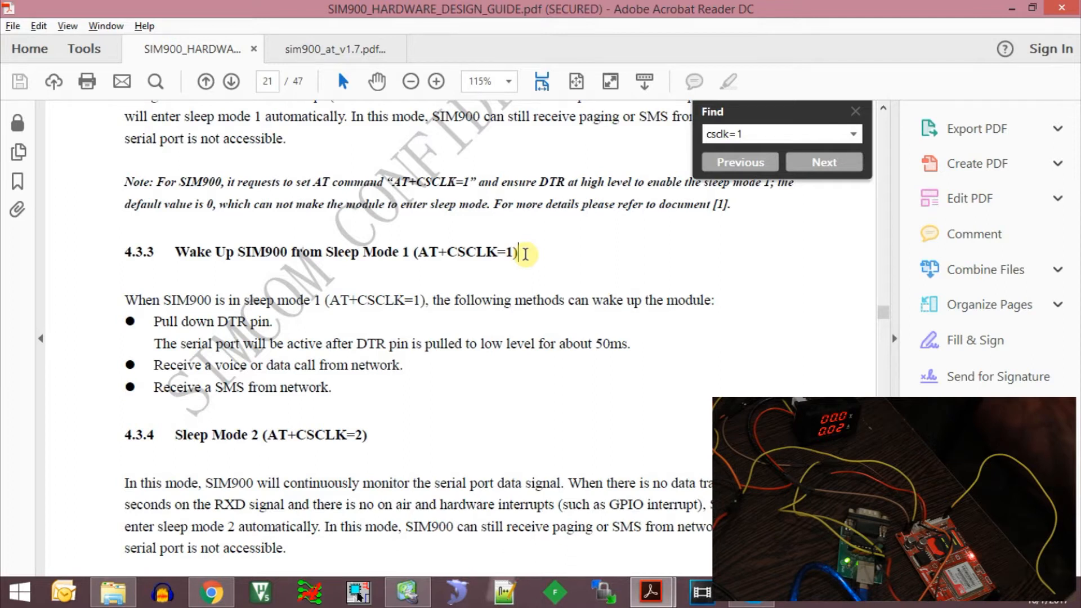
{"action": "scroll", "scroll_direction": "down", "scroll_amount": 3}
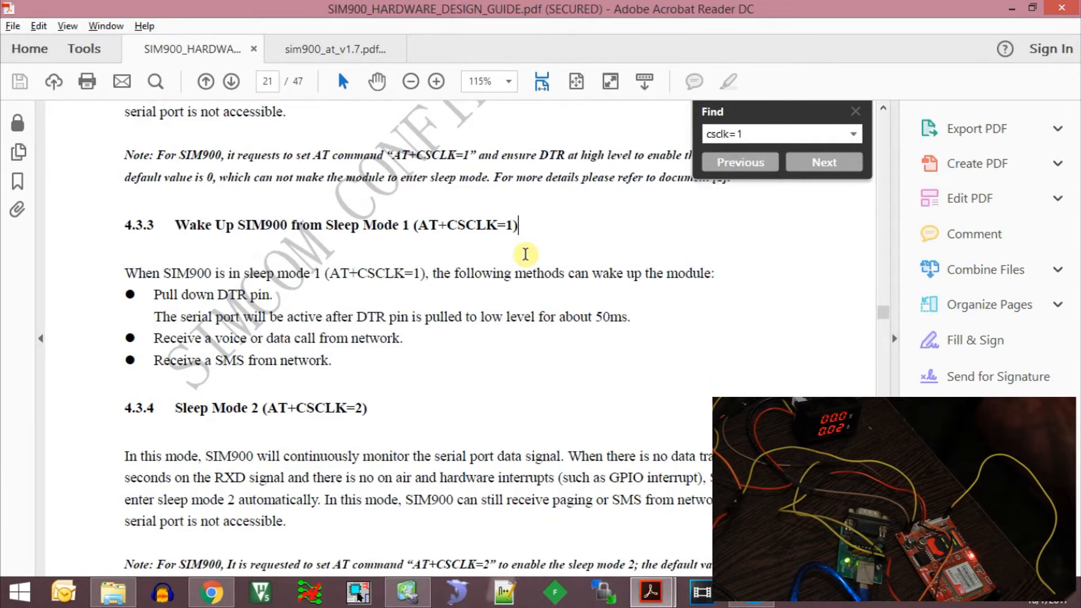
{"action": "scroll", "scroll_direction": "down", "scroll_amount": 3}
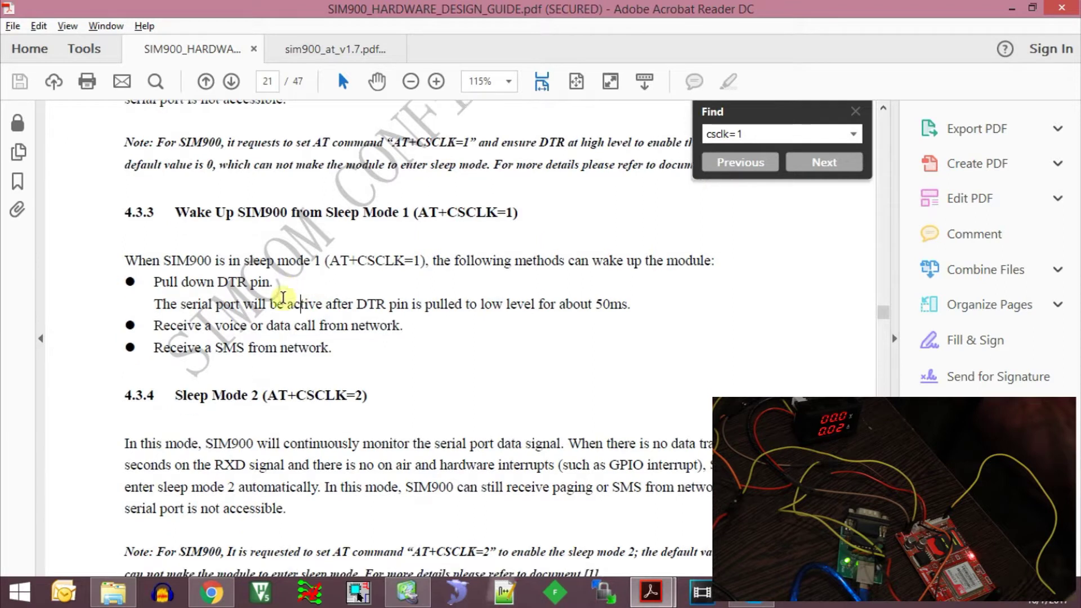
{"action": "scroll", "scroll_direction": "up", "scroll_amount": 3}
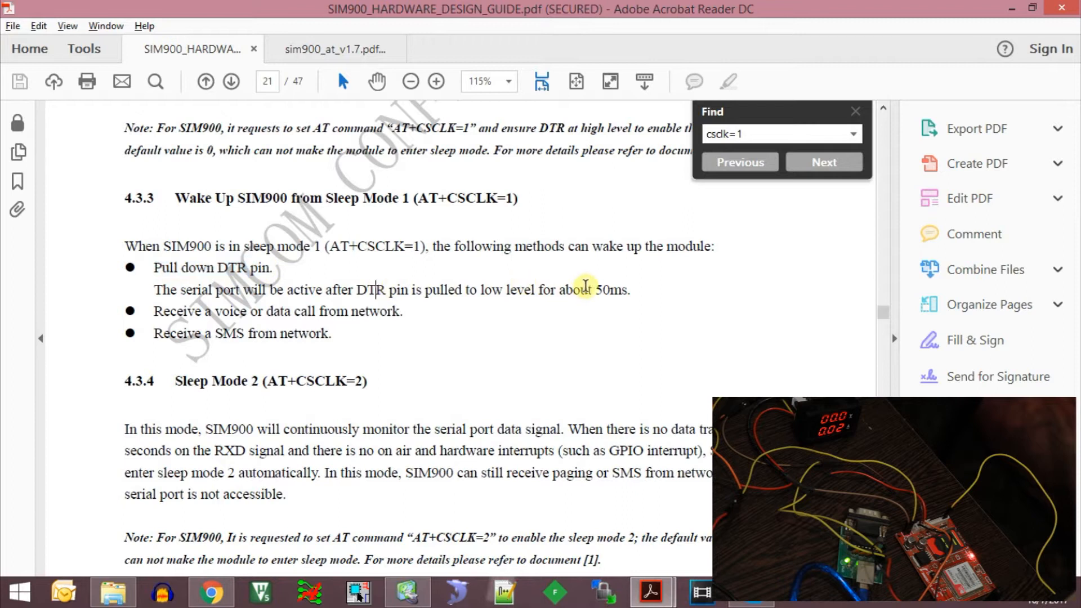
{"action": "mouse_move", "coordinate": [633, 295]}
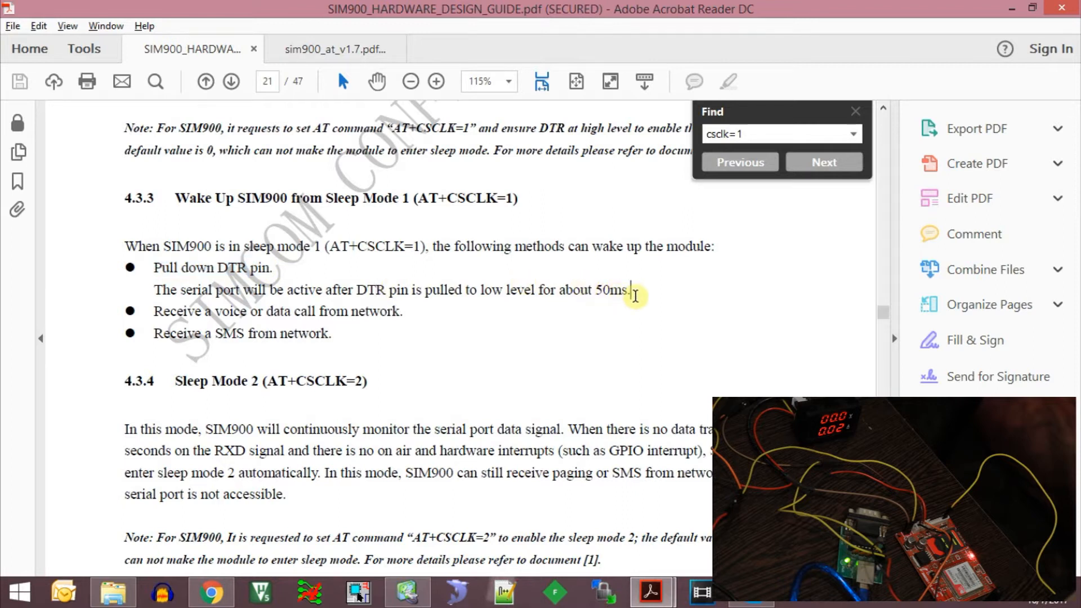
{"action": "mouse_move", "coordinate": [410, 316]}
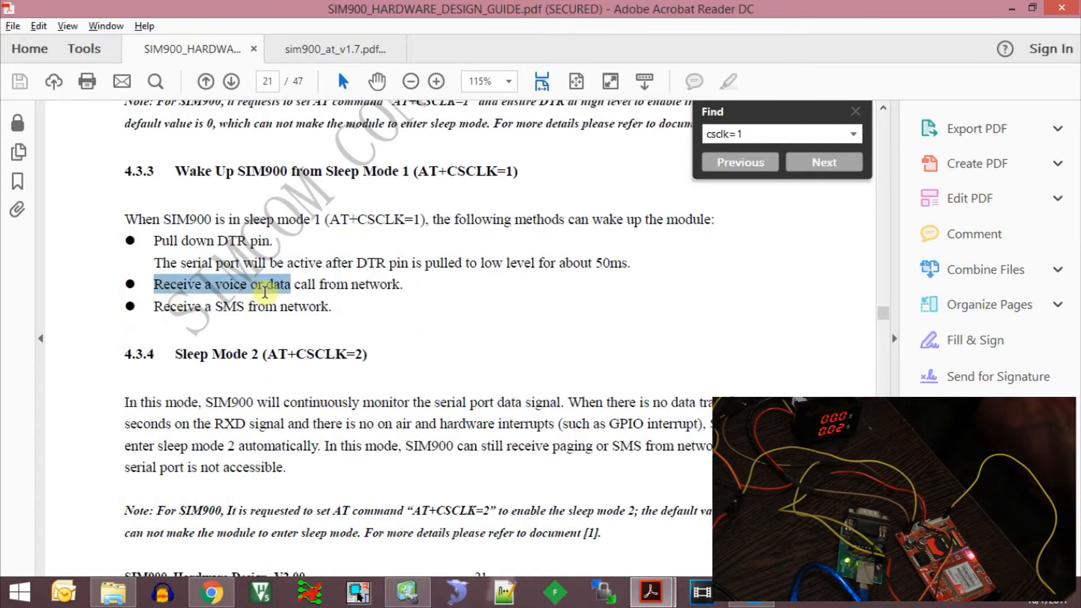
{"action": "mouse_move", "coordinate": [355, 318]}
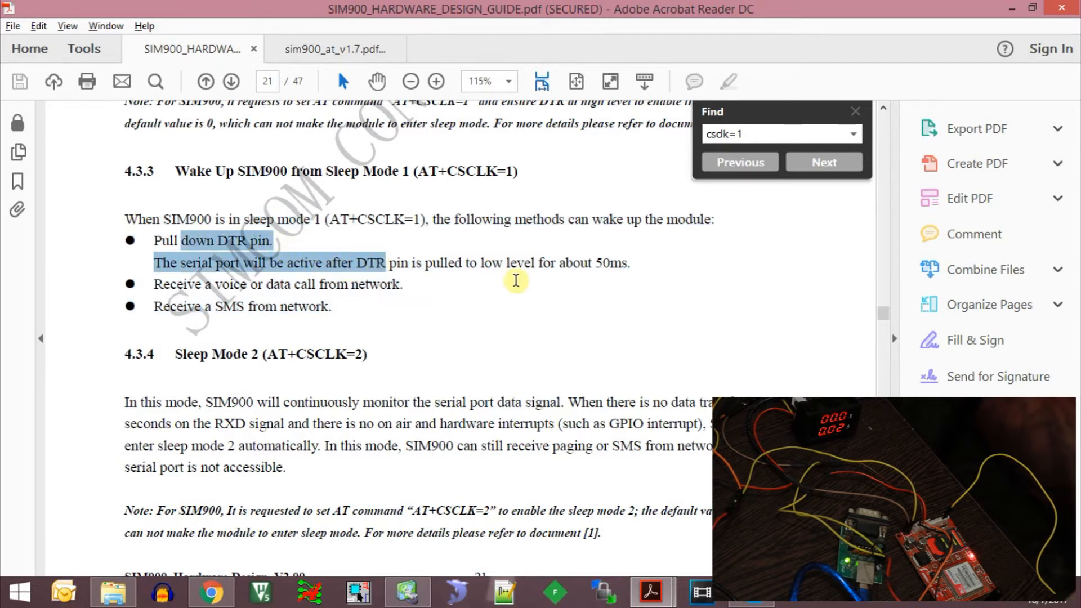
{"action": "scroll", "scroll_direction": "down", "scroll_amount": 3}
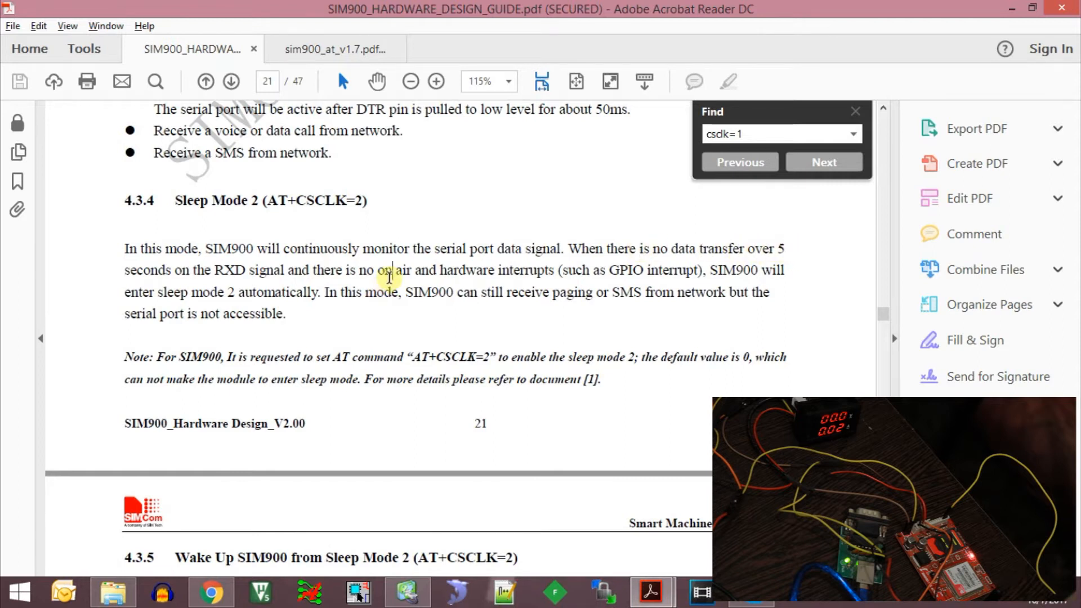
{"action": "mouse_move", "coordinate": [530, 267]}
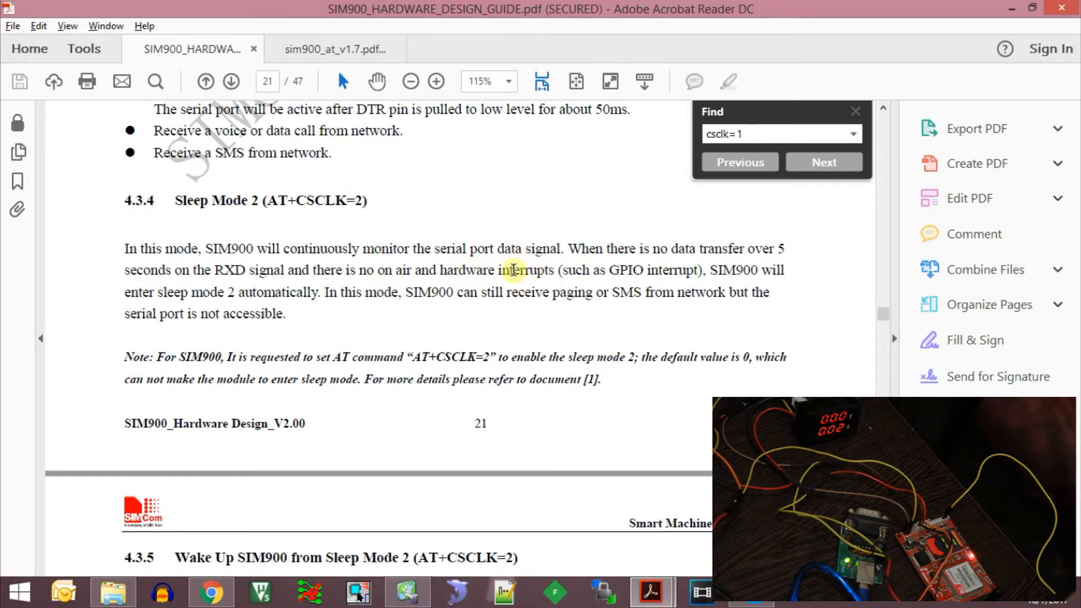
Scroll through sections 4.3.4 and 4.3.5 onto page 22, then deselect the wake-up text
{"action": "scroll", "scroll_direction": "down", "scroll_amount": 3}
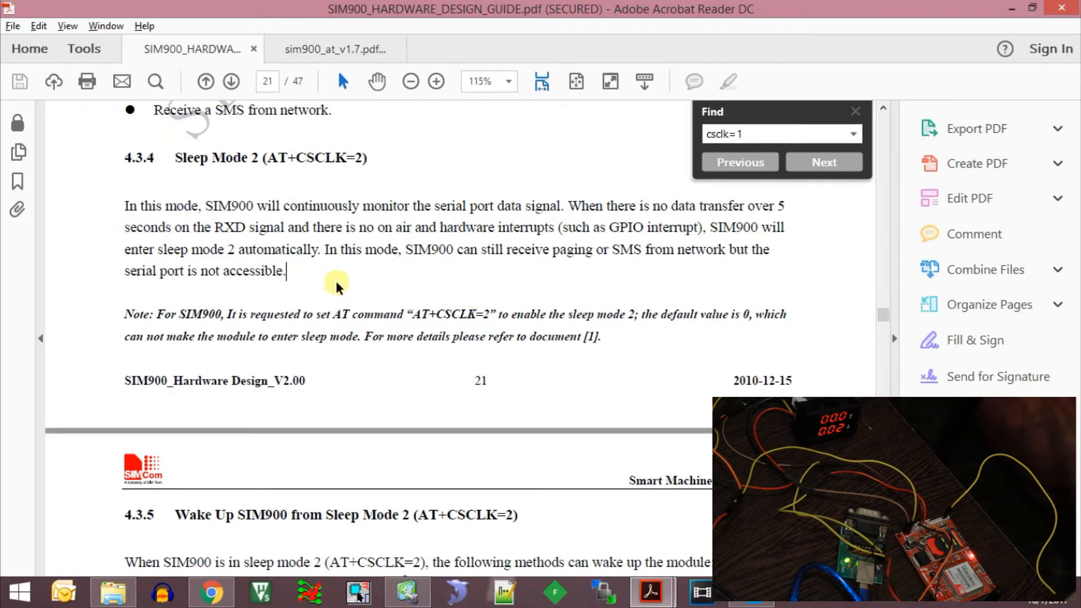
{"action": "scroll", "scroll_direction": "down", "scroll_amount": 3}
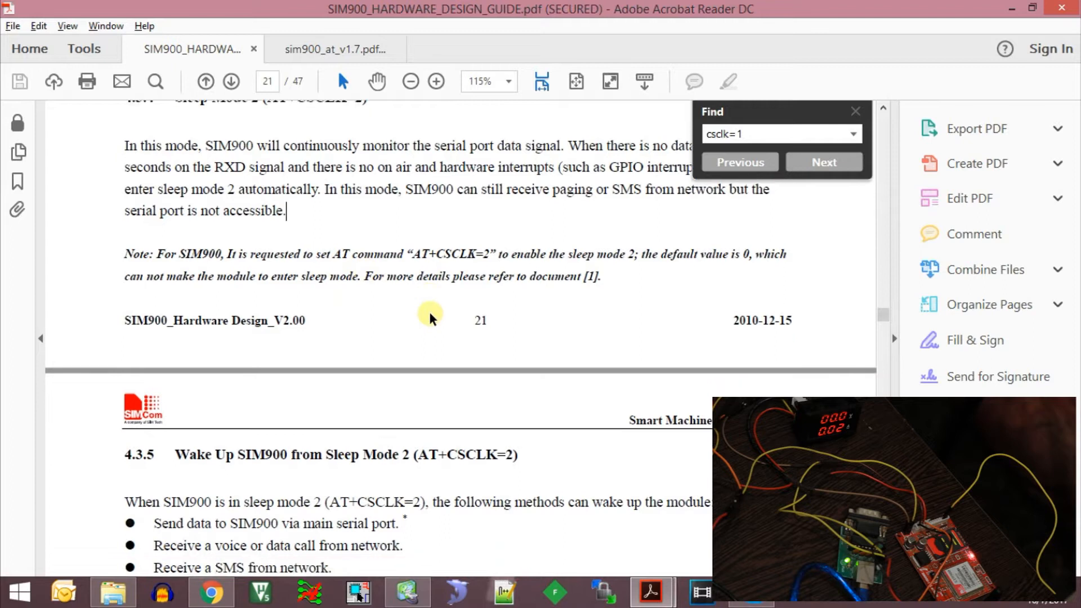
{"action": "scroll", "scroll_direction": "down", "scroll_amount": 3}
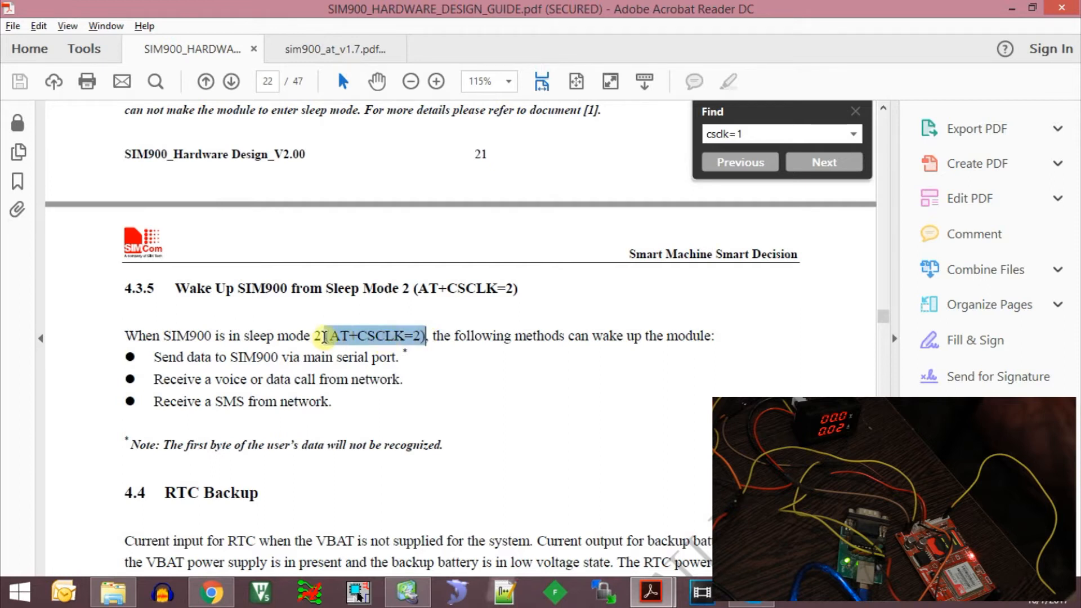
{"action": "mouse_move", "coordinate": [326, 344]}
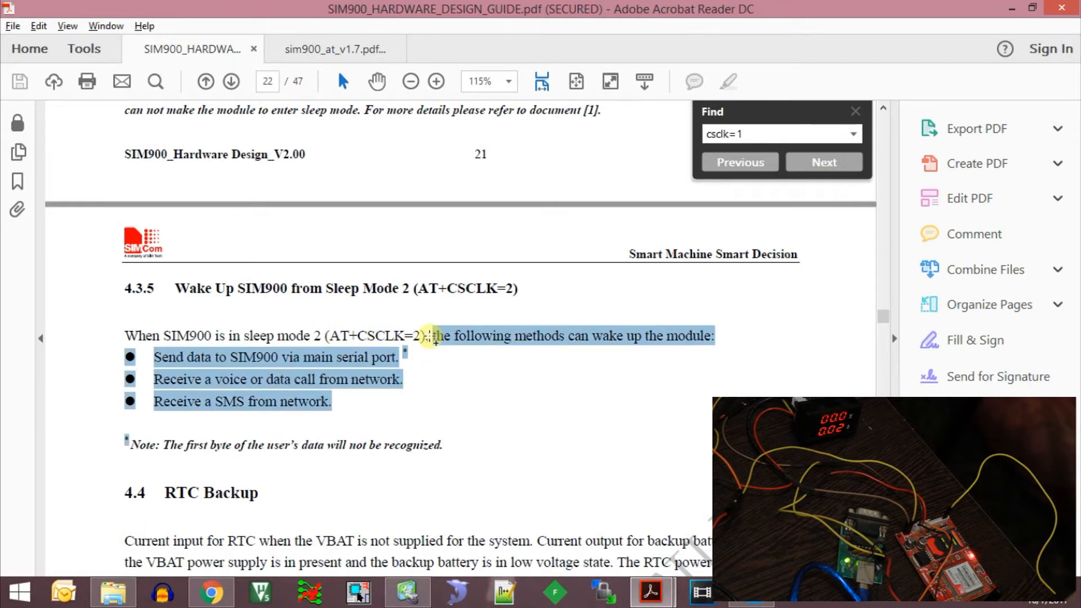
{"action": "left_click", "coordinate": [443, 386]}
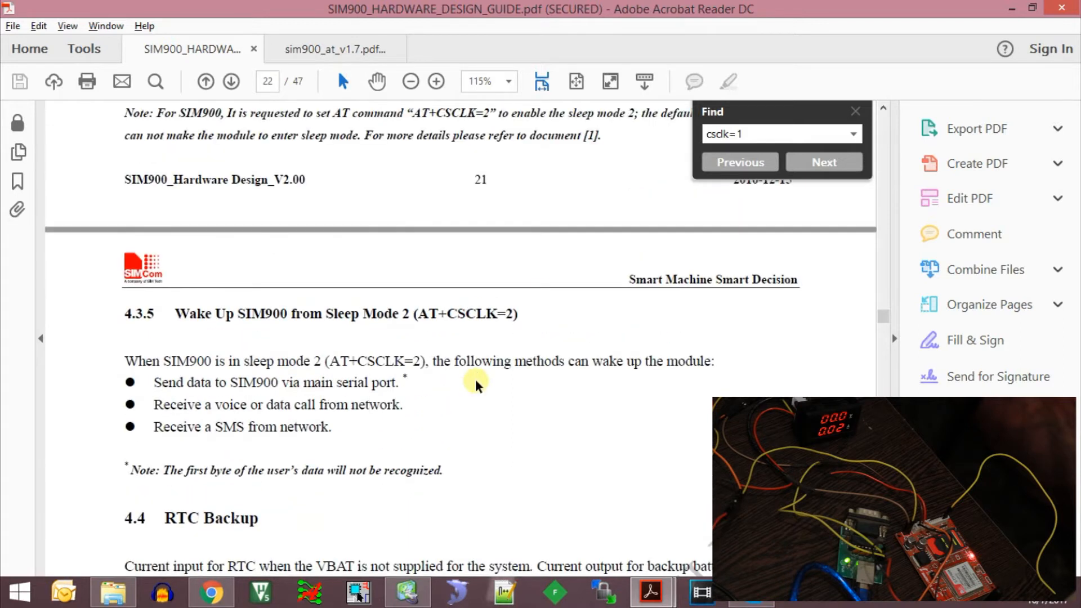
Scroll back to section 4.3.3 on page 21 to reread the DTR wake-up note
{"action": "scroll", "scroll_direction": "up", "scroll_amount": 3}
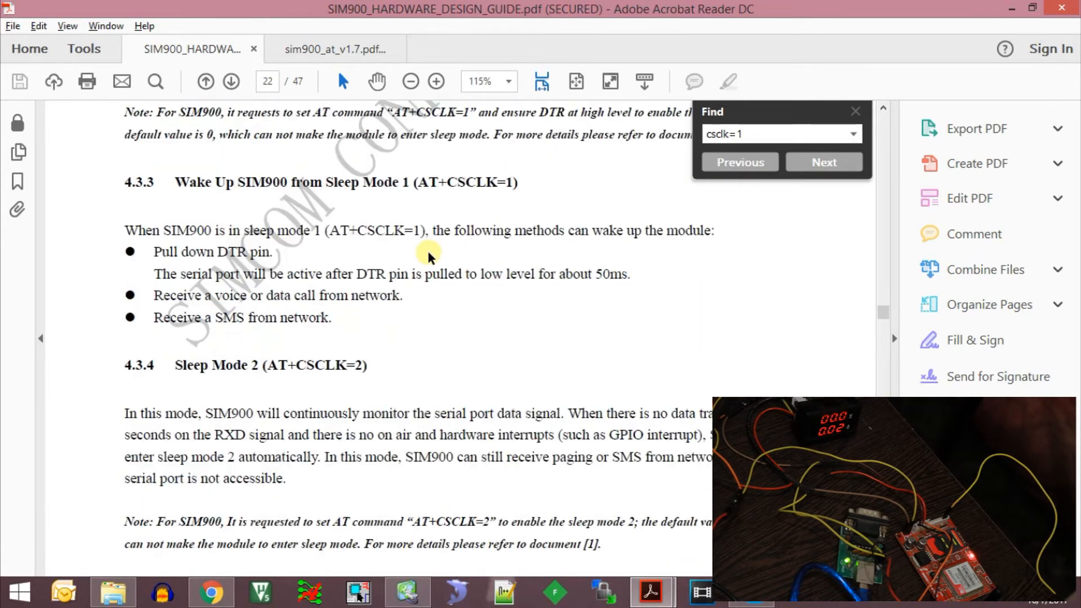
{"action": "mouse_move", "coordinate": [431, 234]}
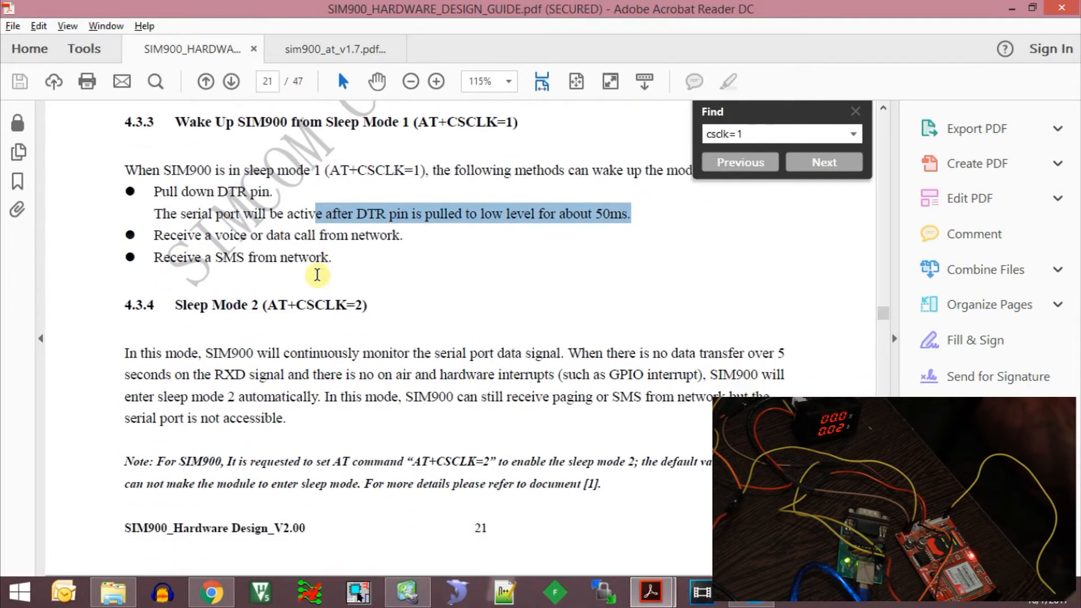
{"action": "scroll", "scroll_direction": "down", "scroll_amount": 3}
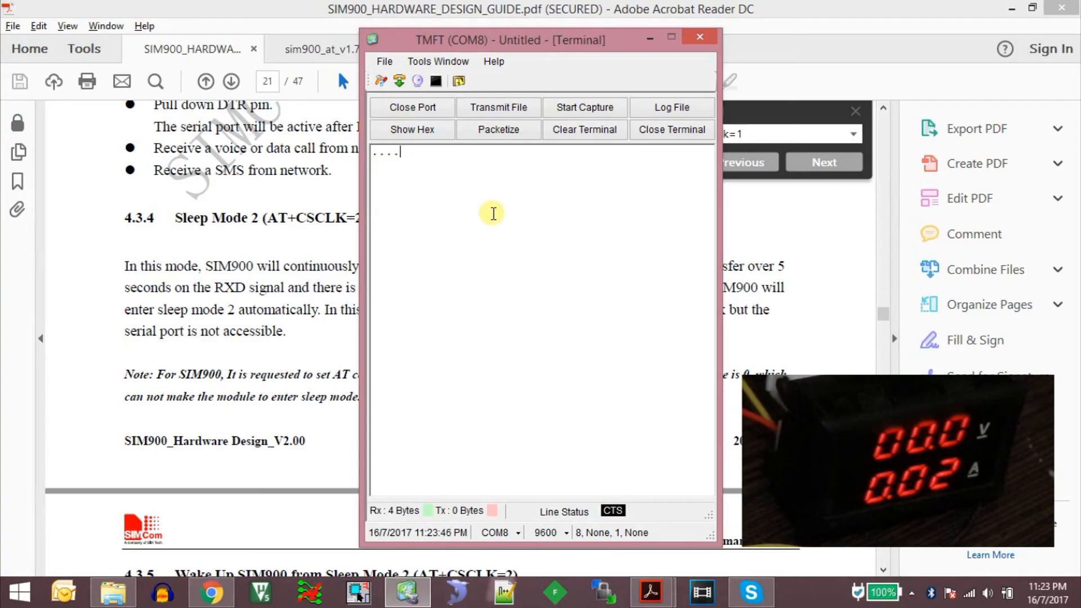
Send AT, query AT+CSCLK? showing 0, then set AT+CSCLK=2
{"action": "type", "text": "AT"}
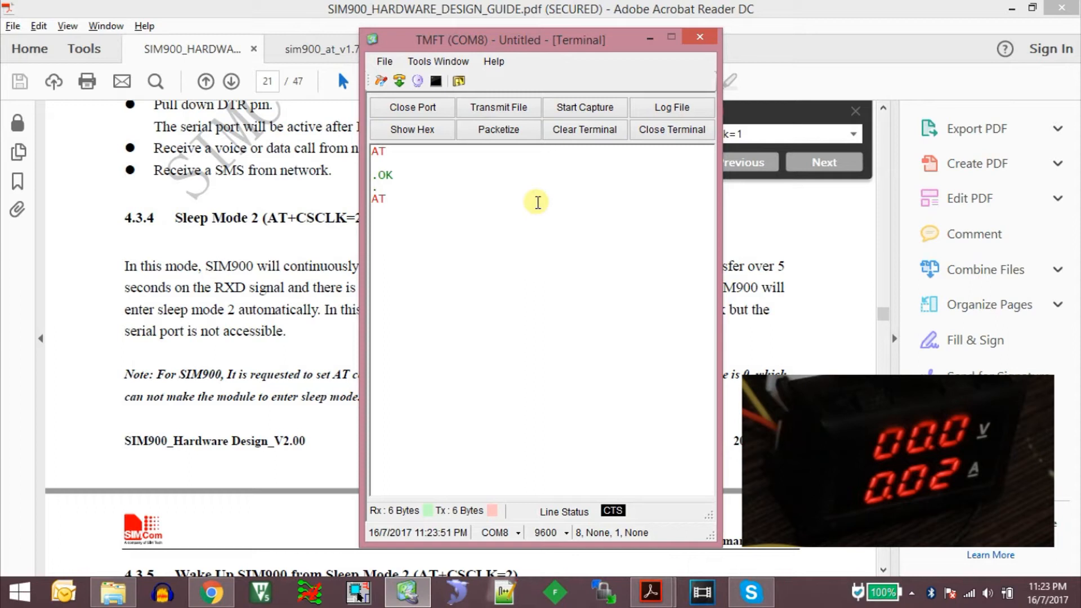
{"action": "type", "text": "+CS"}
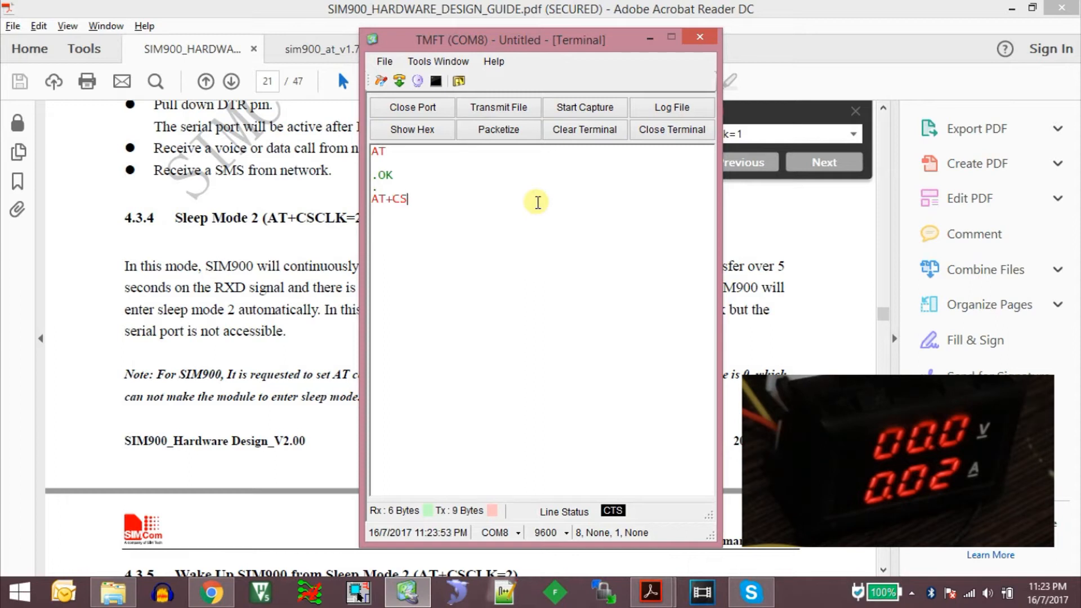
{"action": "key", "text": "Return"}
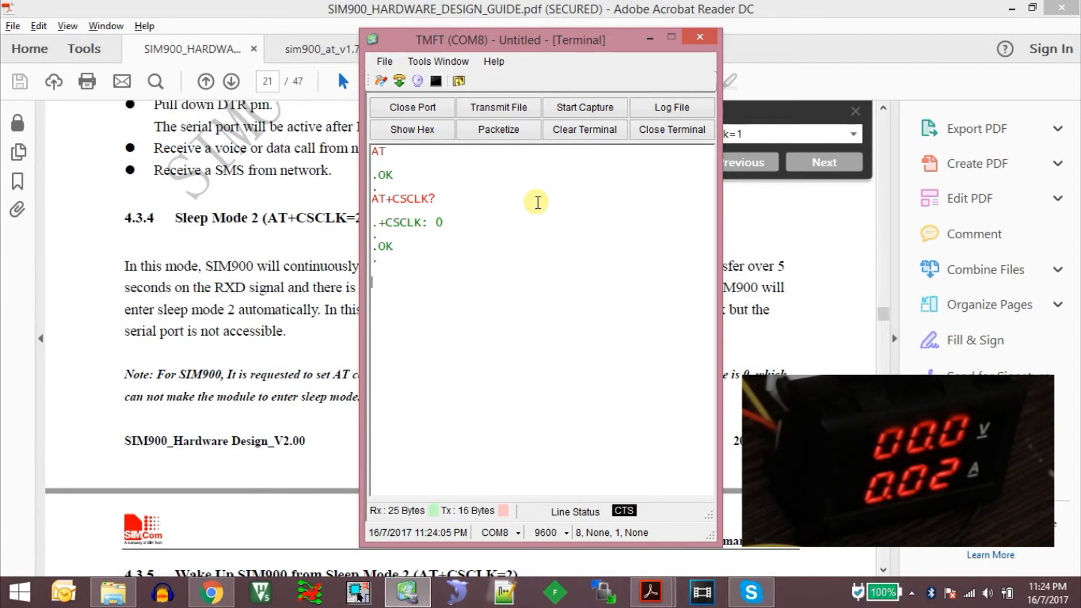
{"action": "type", "text": "AT+CSCLK=2"}
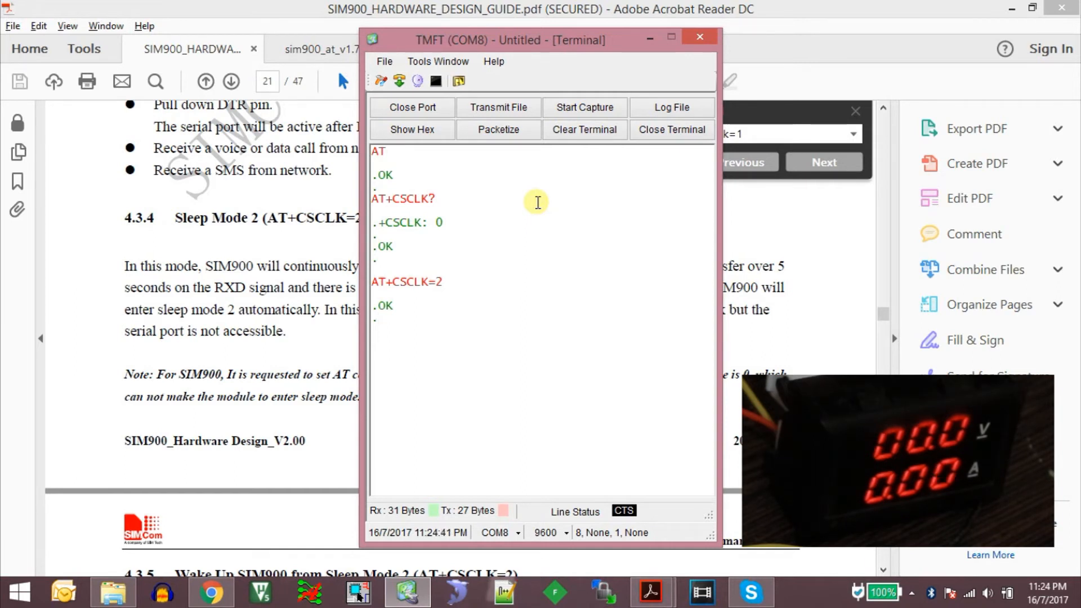
Send AT+CSCLK=1 and AT commands while an incoming call rings and ends with NO CARRIER
{"action": "type", "text": "AT"}
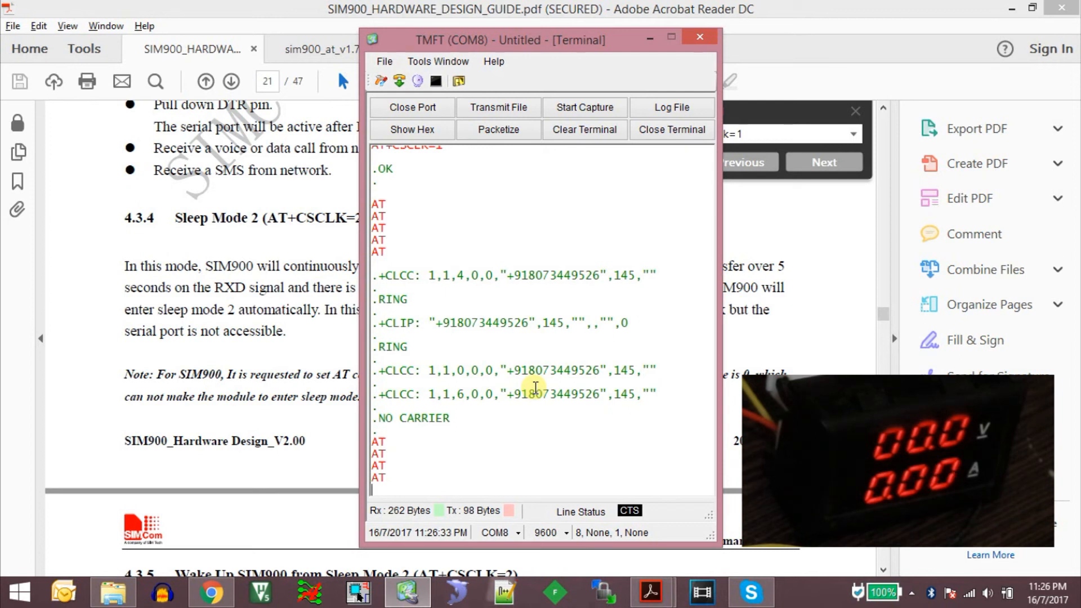
Send AT+CSCLK=0 and AT+CSCLK? as a packet, then exit the packet window
{"action": "left_click", "coordinate": [498, 107]}
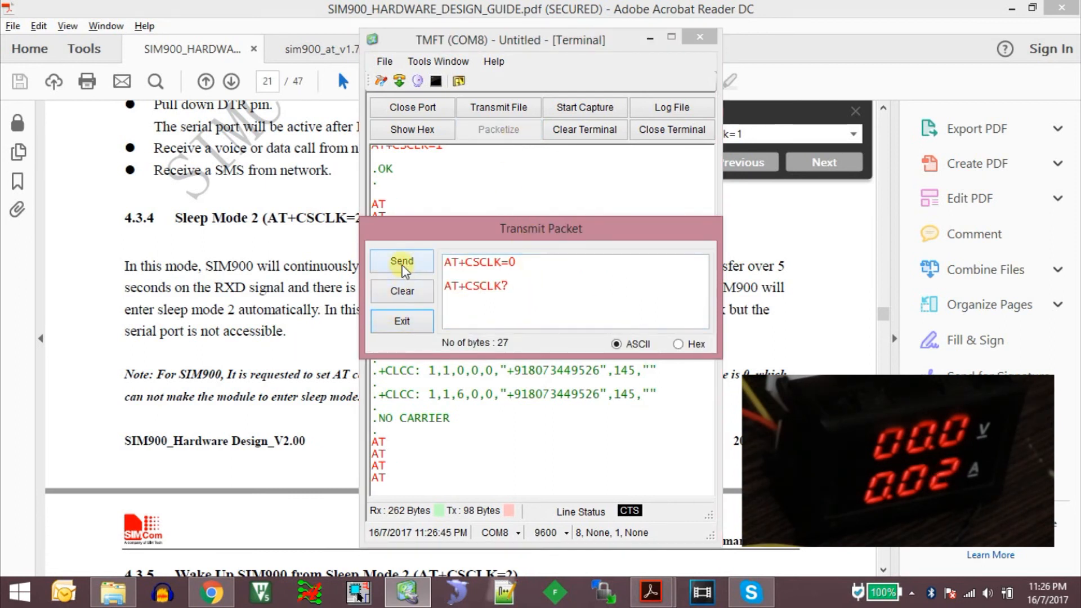
{"action": "left_click", "coordinate": [401, 261]}
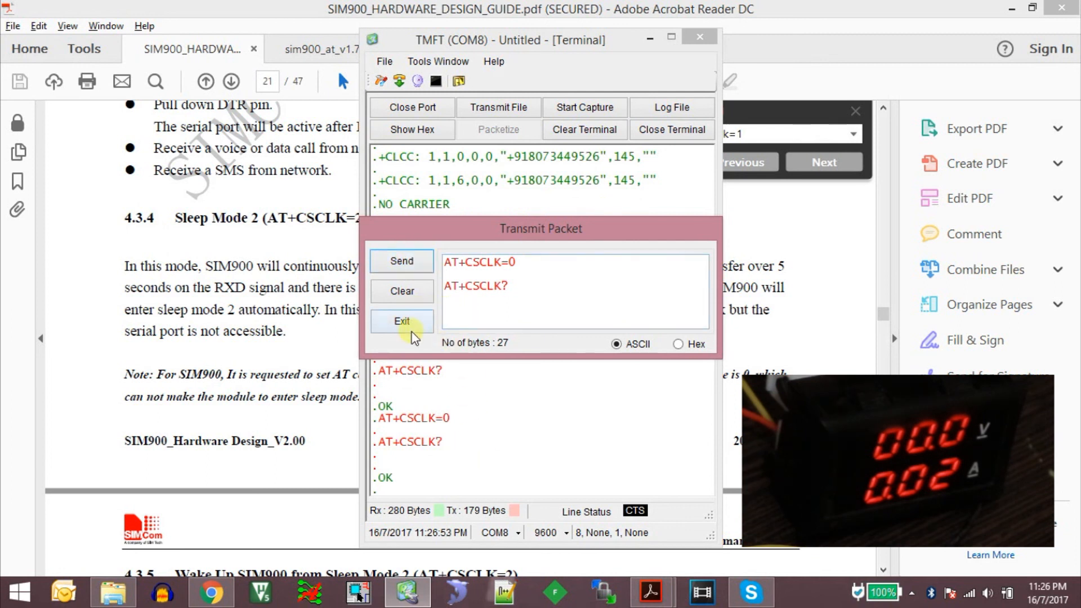
{"action": "left_click", "coordinate": [401, 322]}
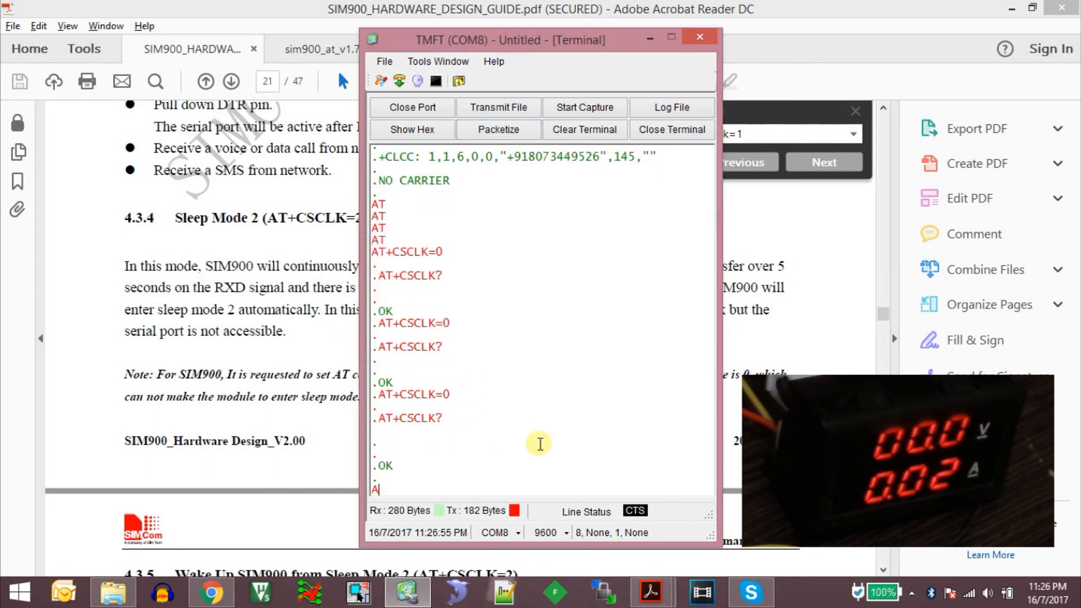